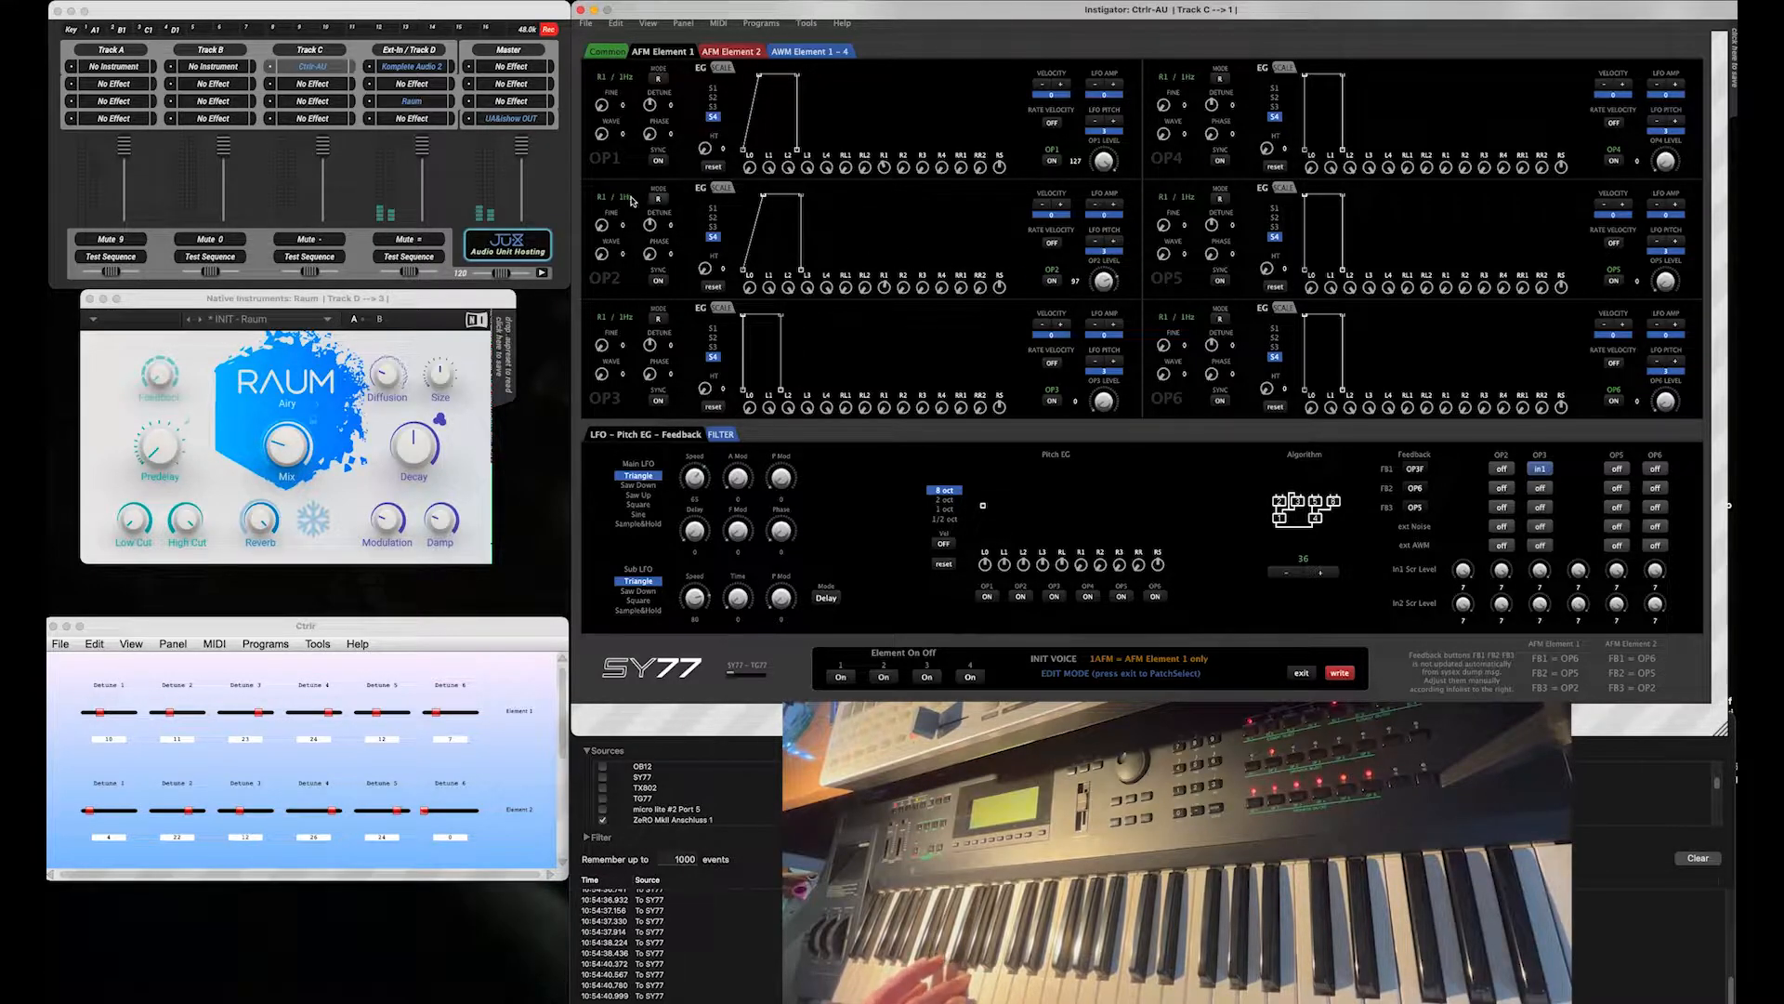
Step: Give operator 2 the frequency ratio R0.5
click(632, 201)
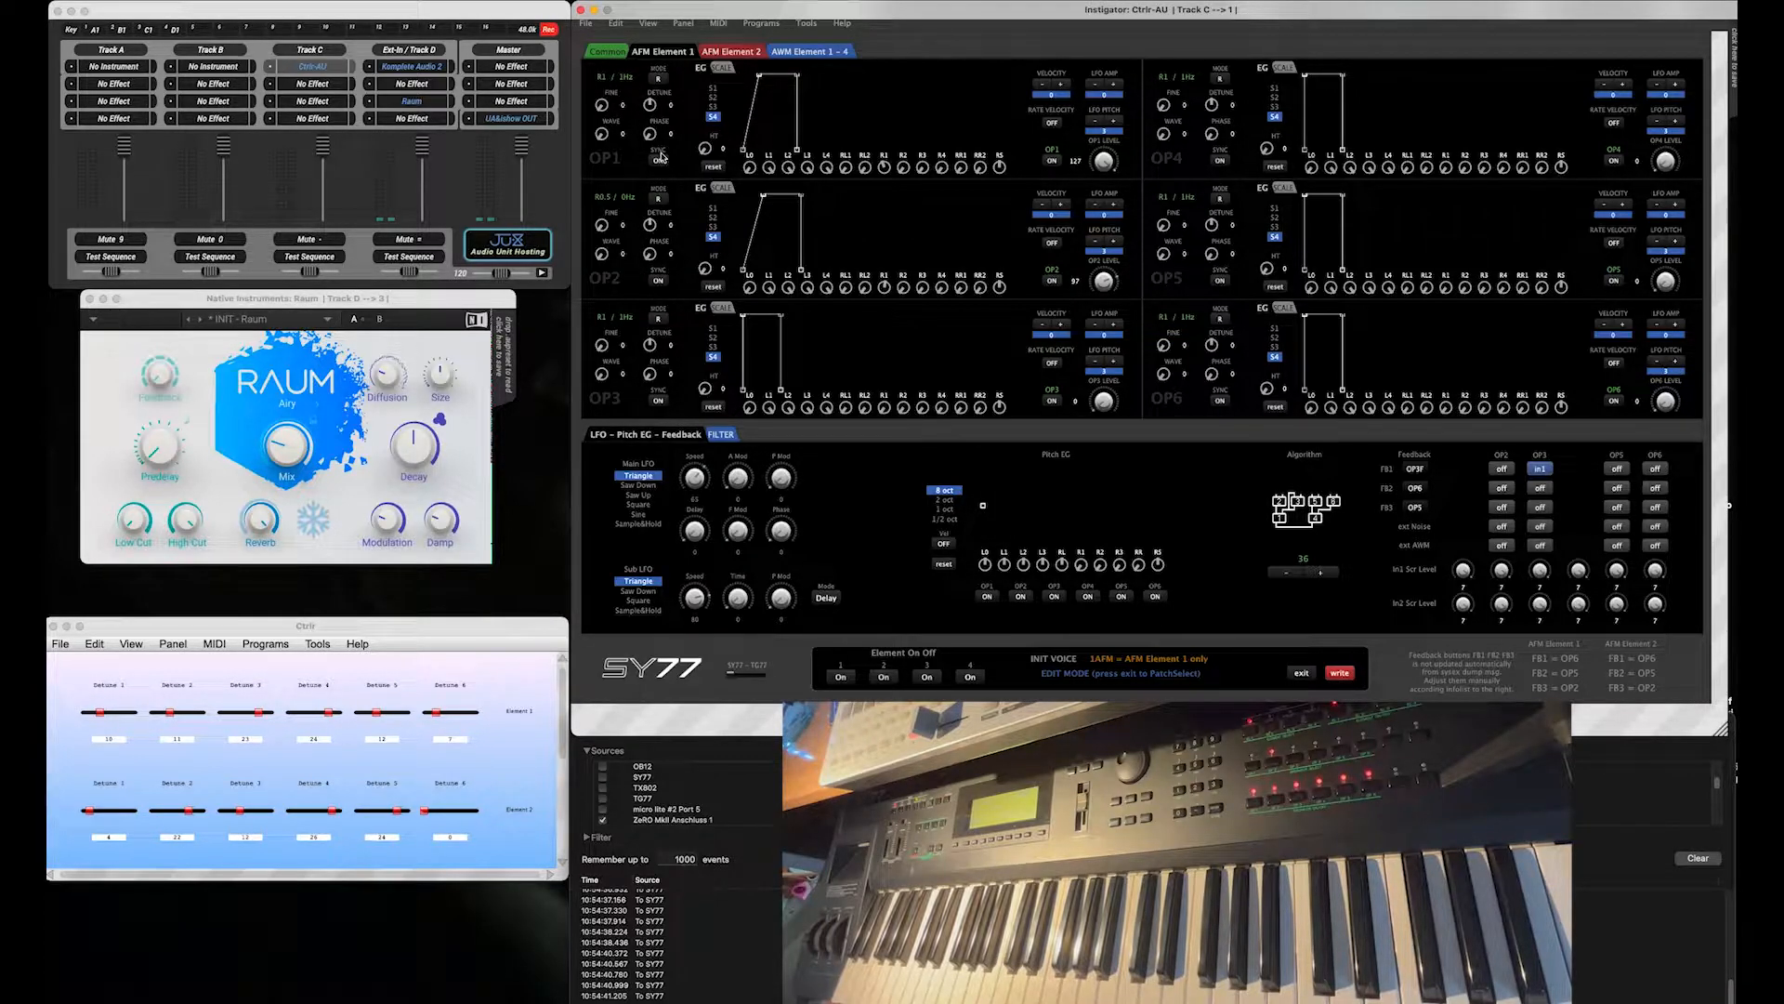
click(658, 160)
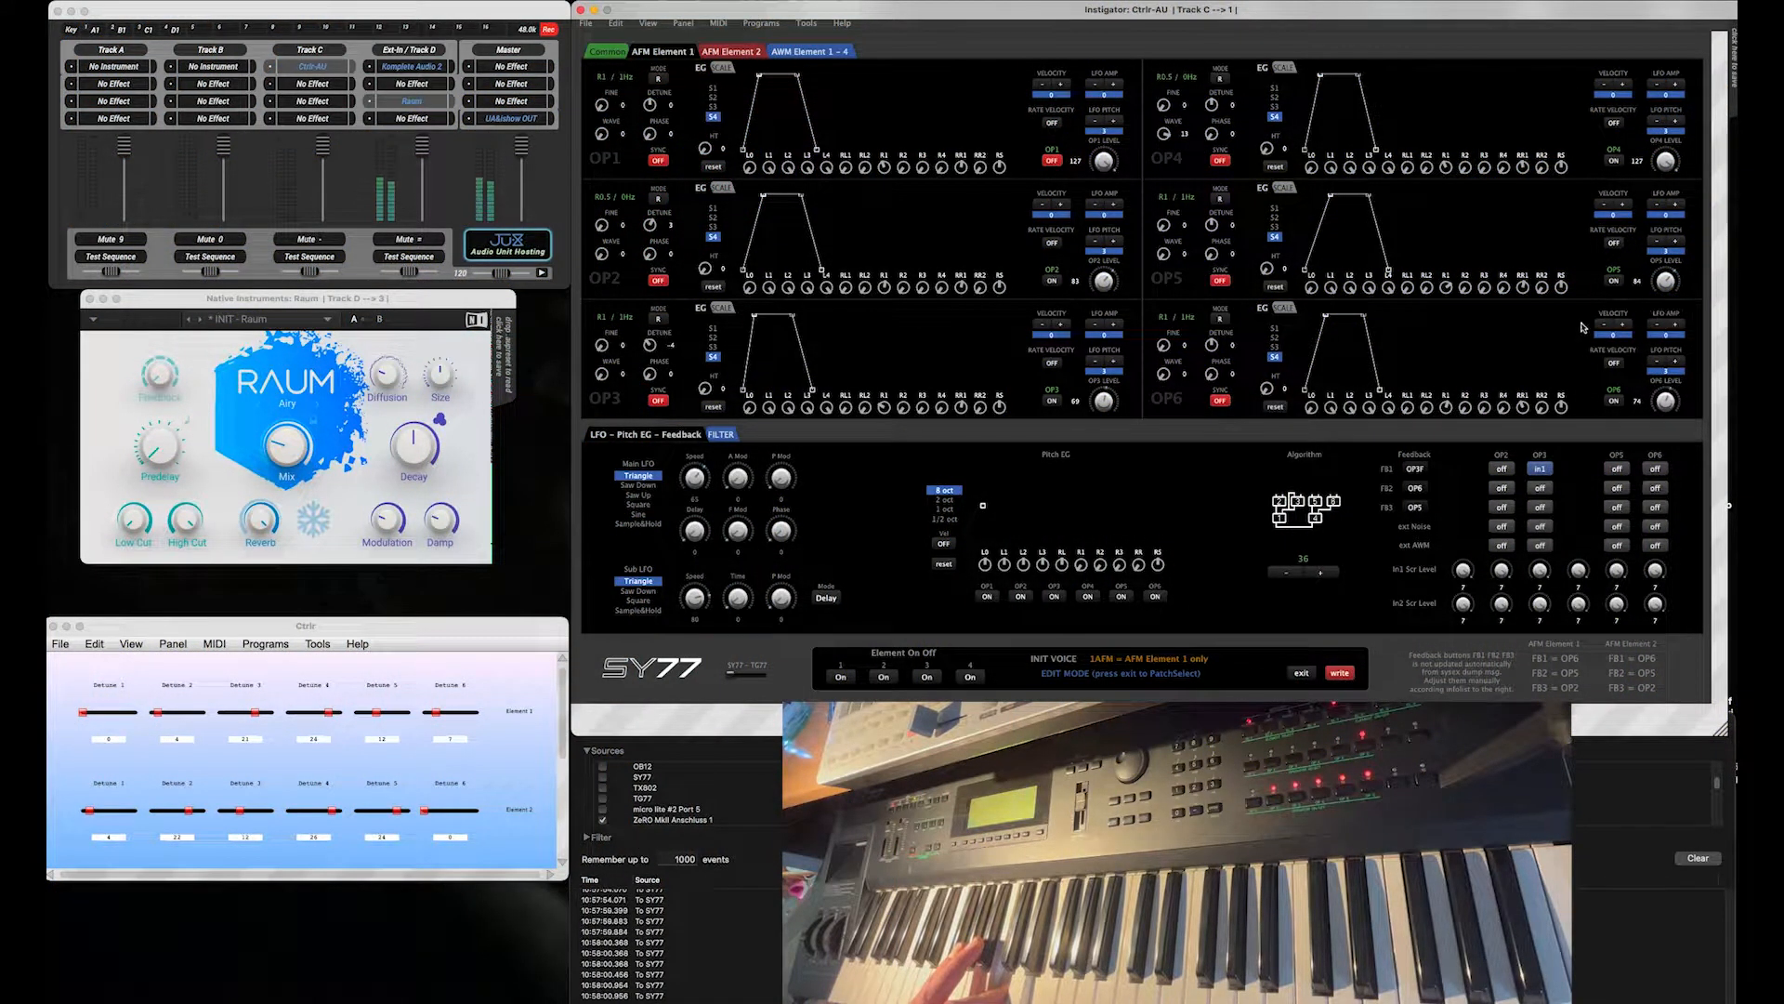
Step: Pick a higher frequency ratio for operator 6 in place of 1:1
click(1175, 316)
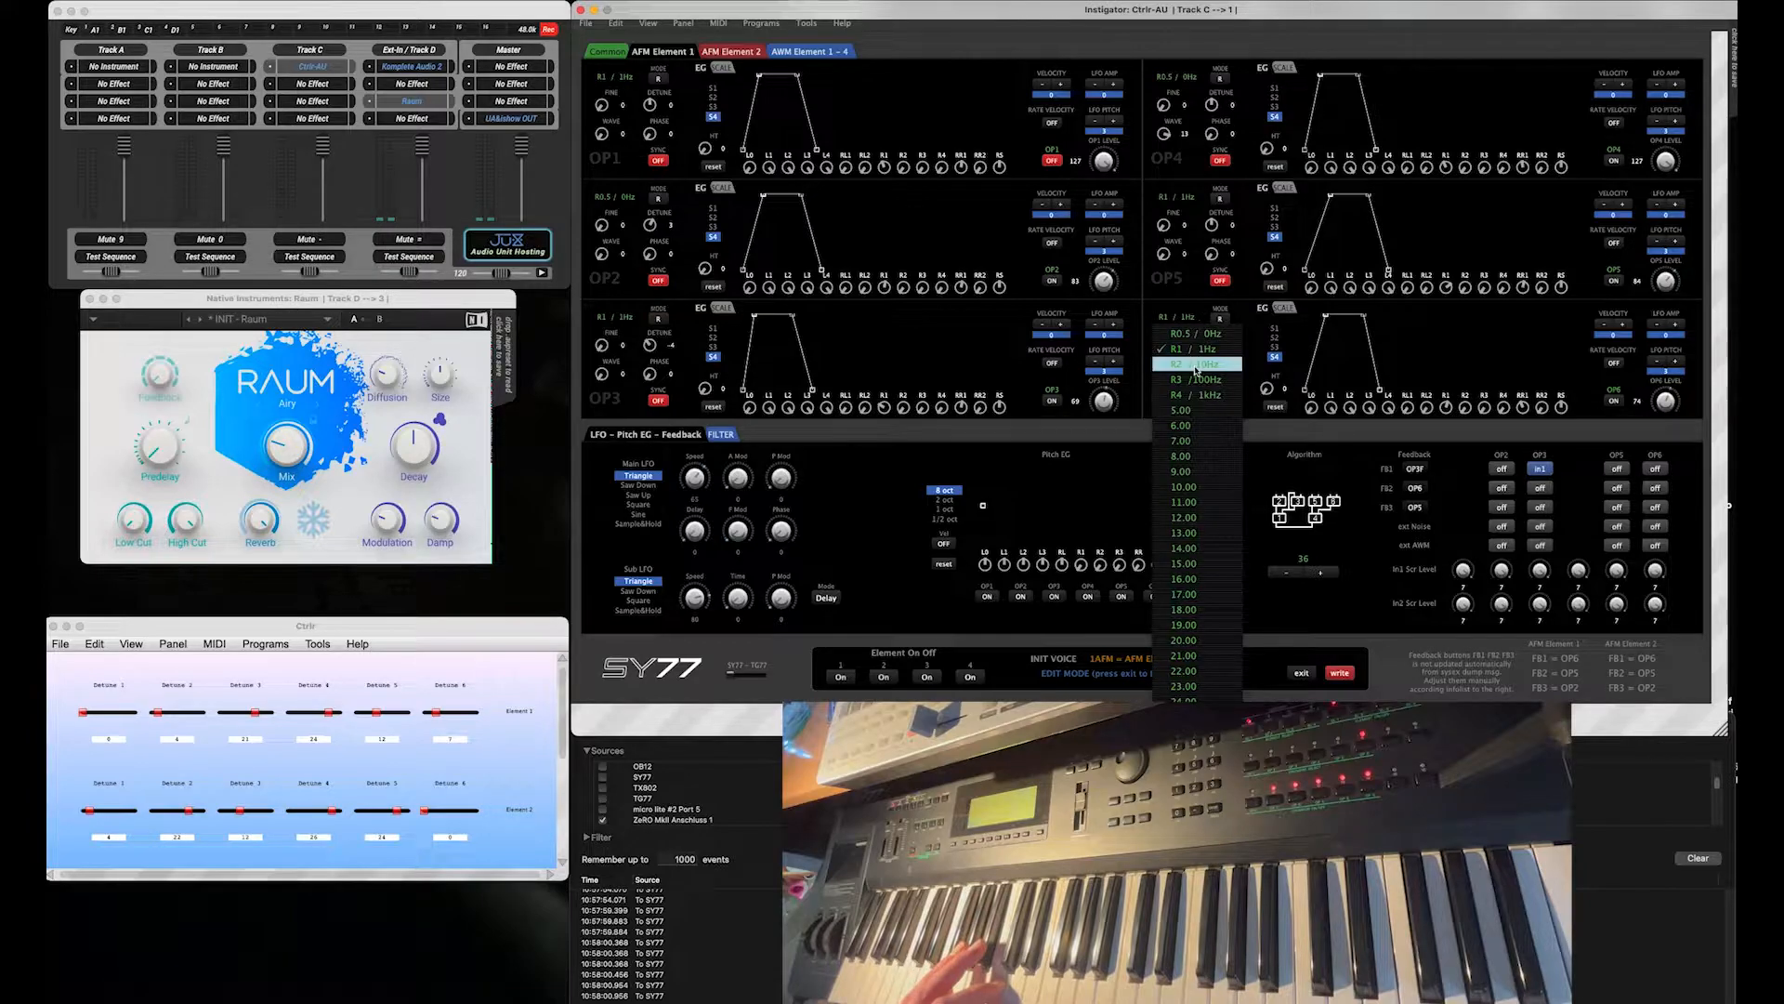
click(1195, 362)
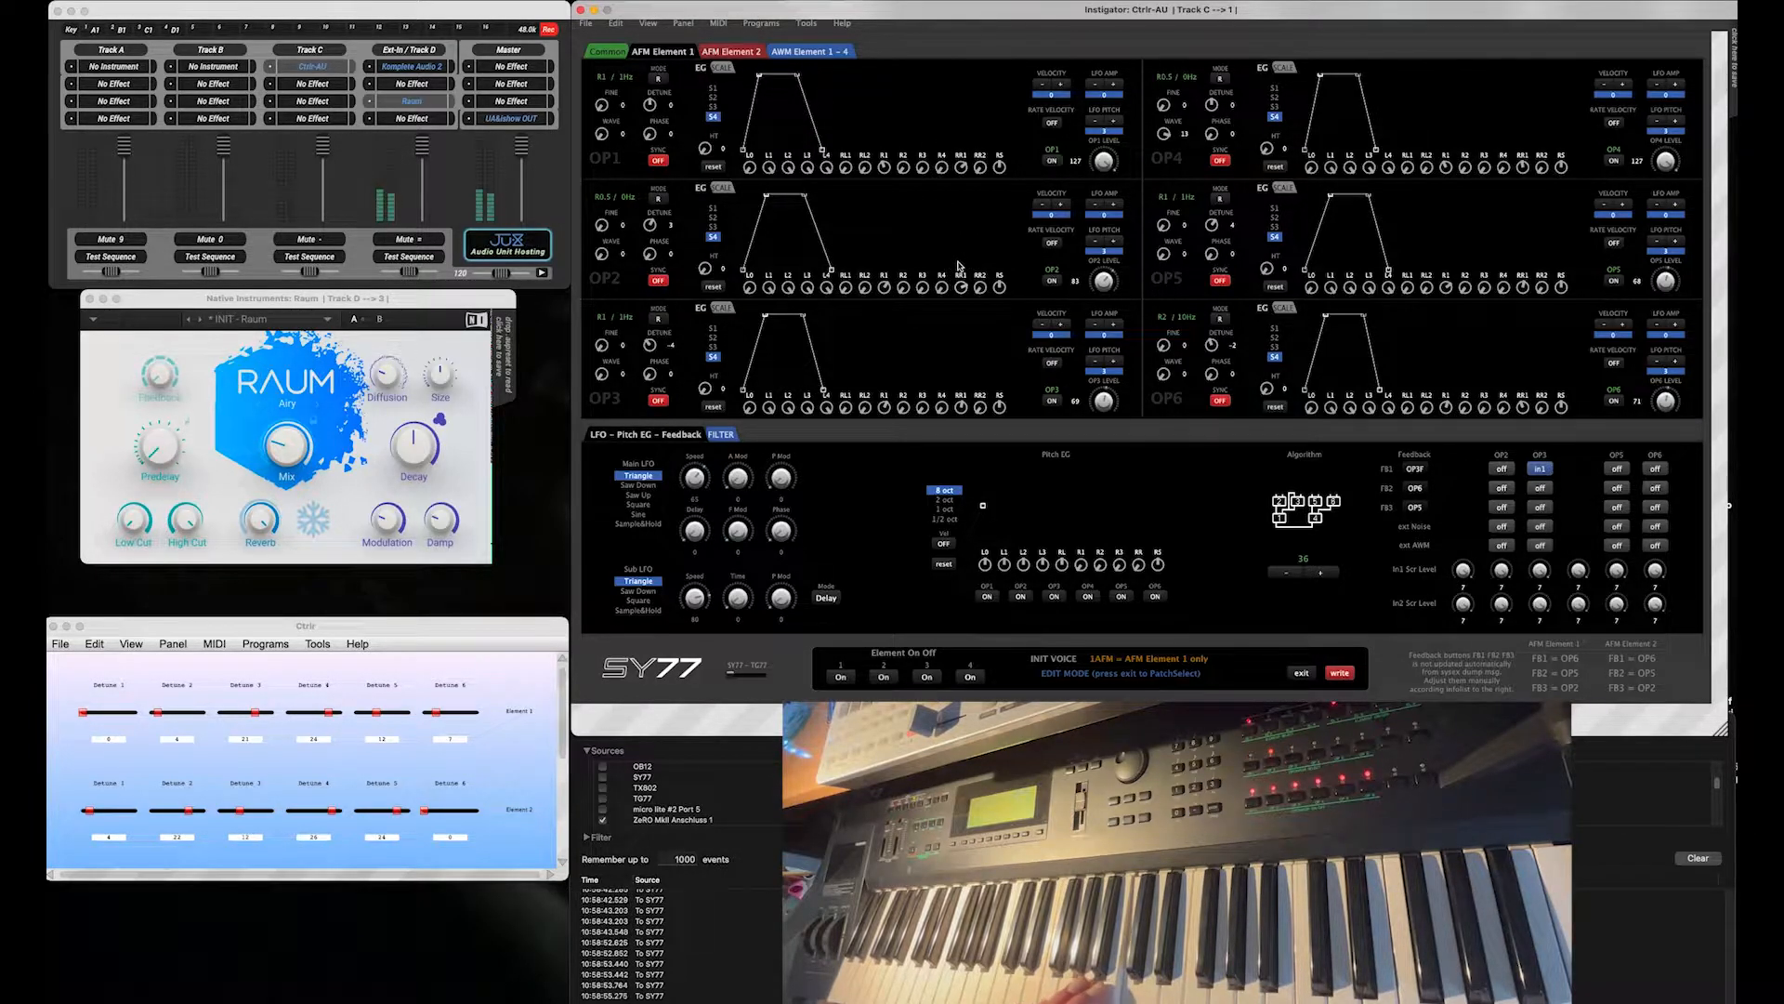
mouse_move(1089, 324)
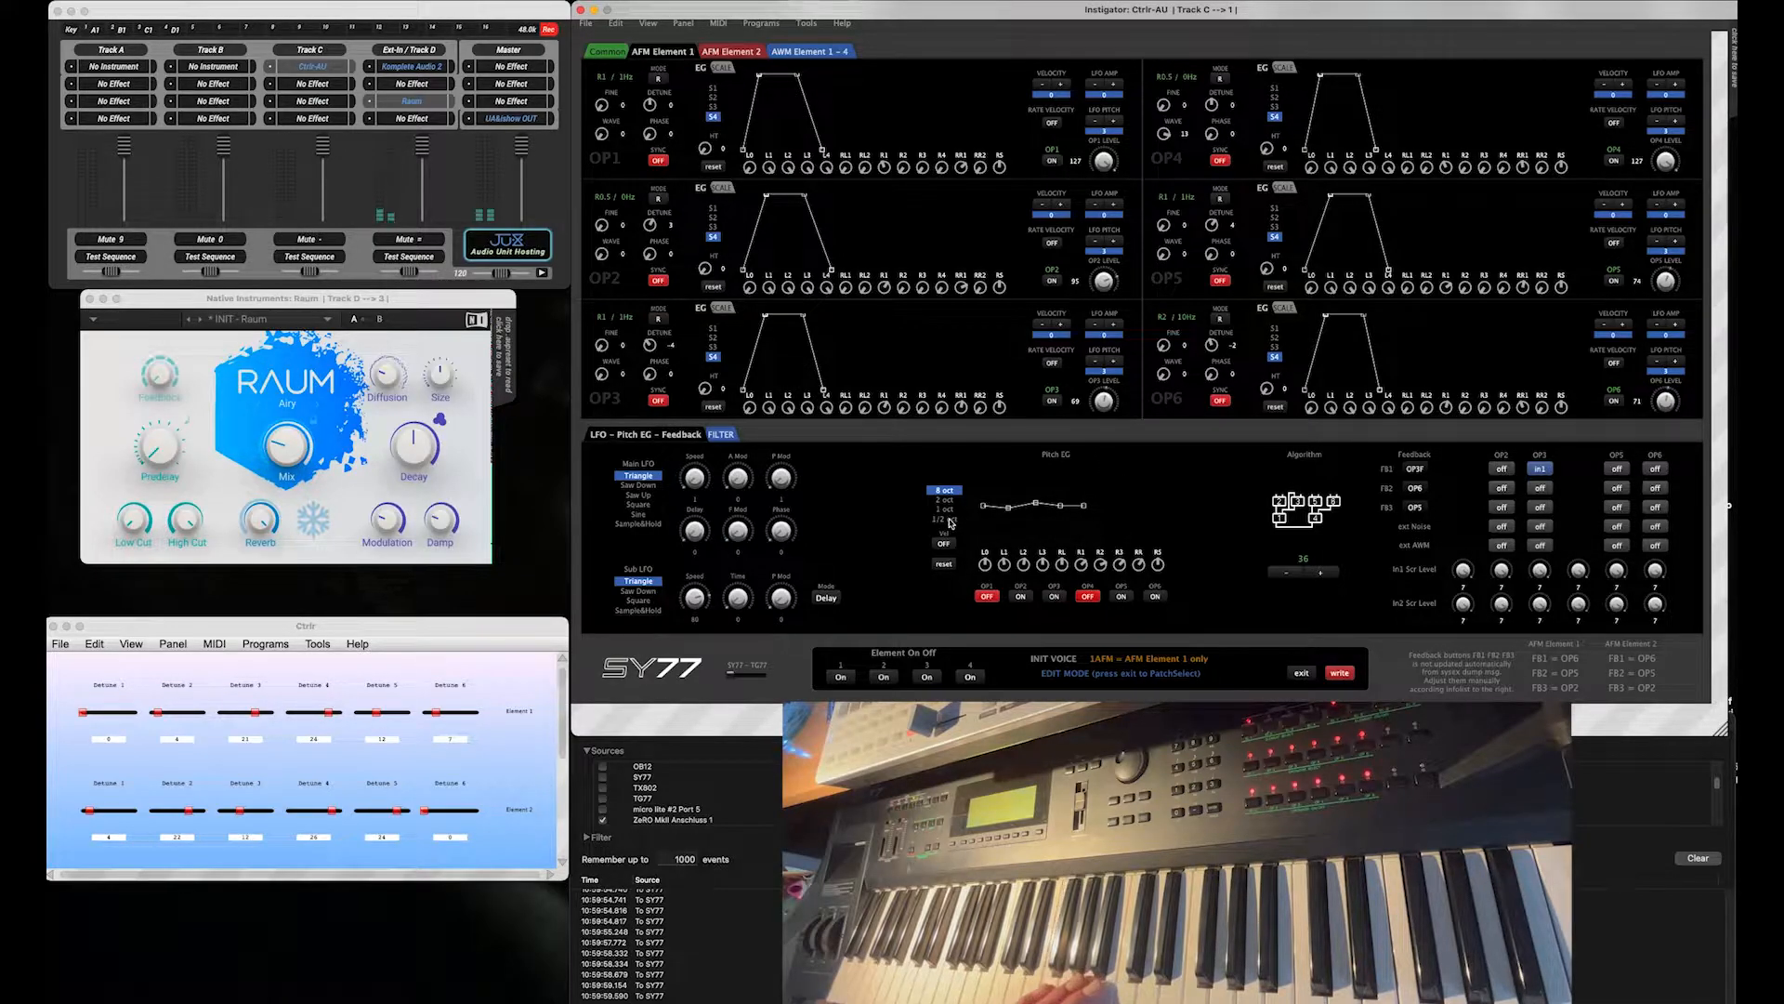
Step: Compare the 2 oct pitch envelope range, then settle on 1/2 oct
click(944, 519)
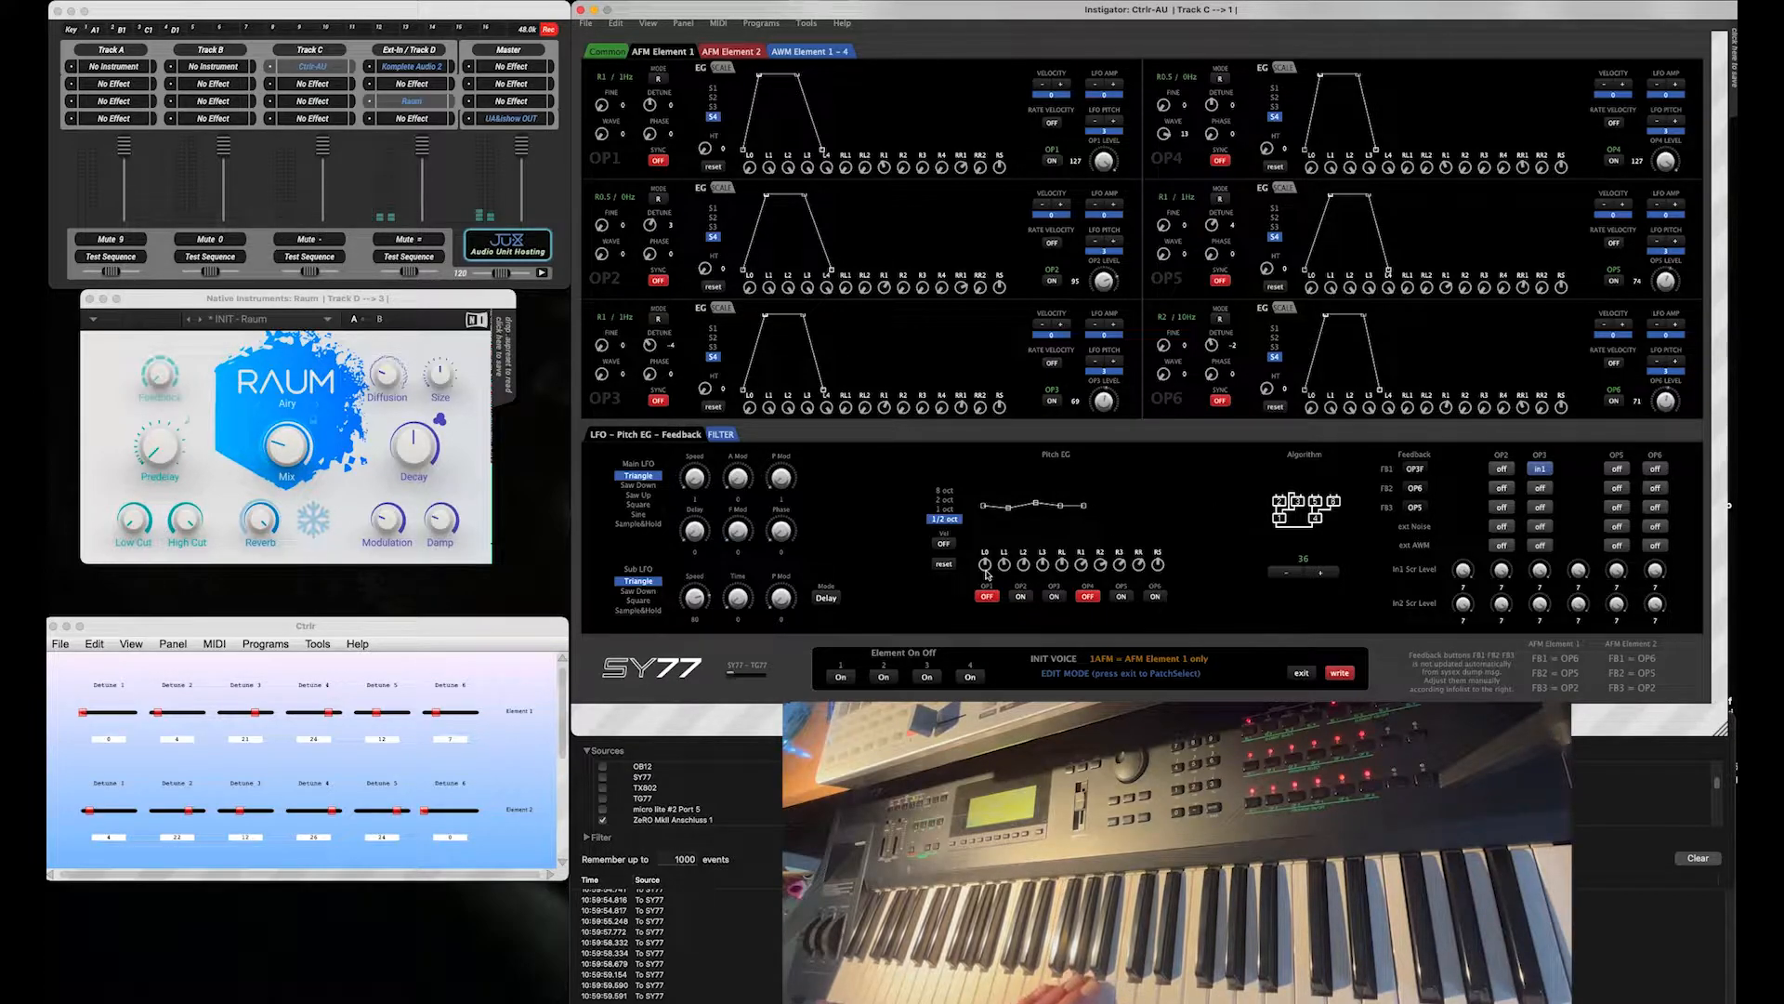
click(943, 510)
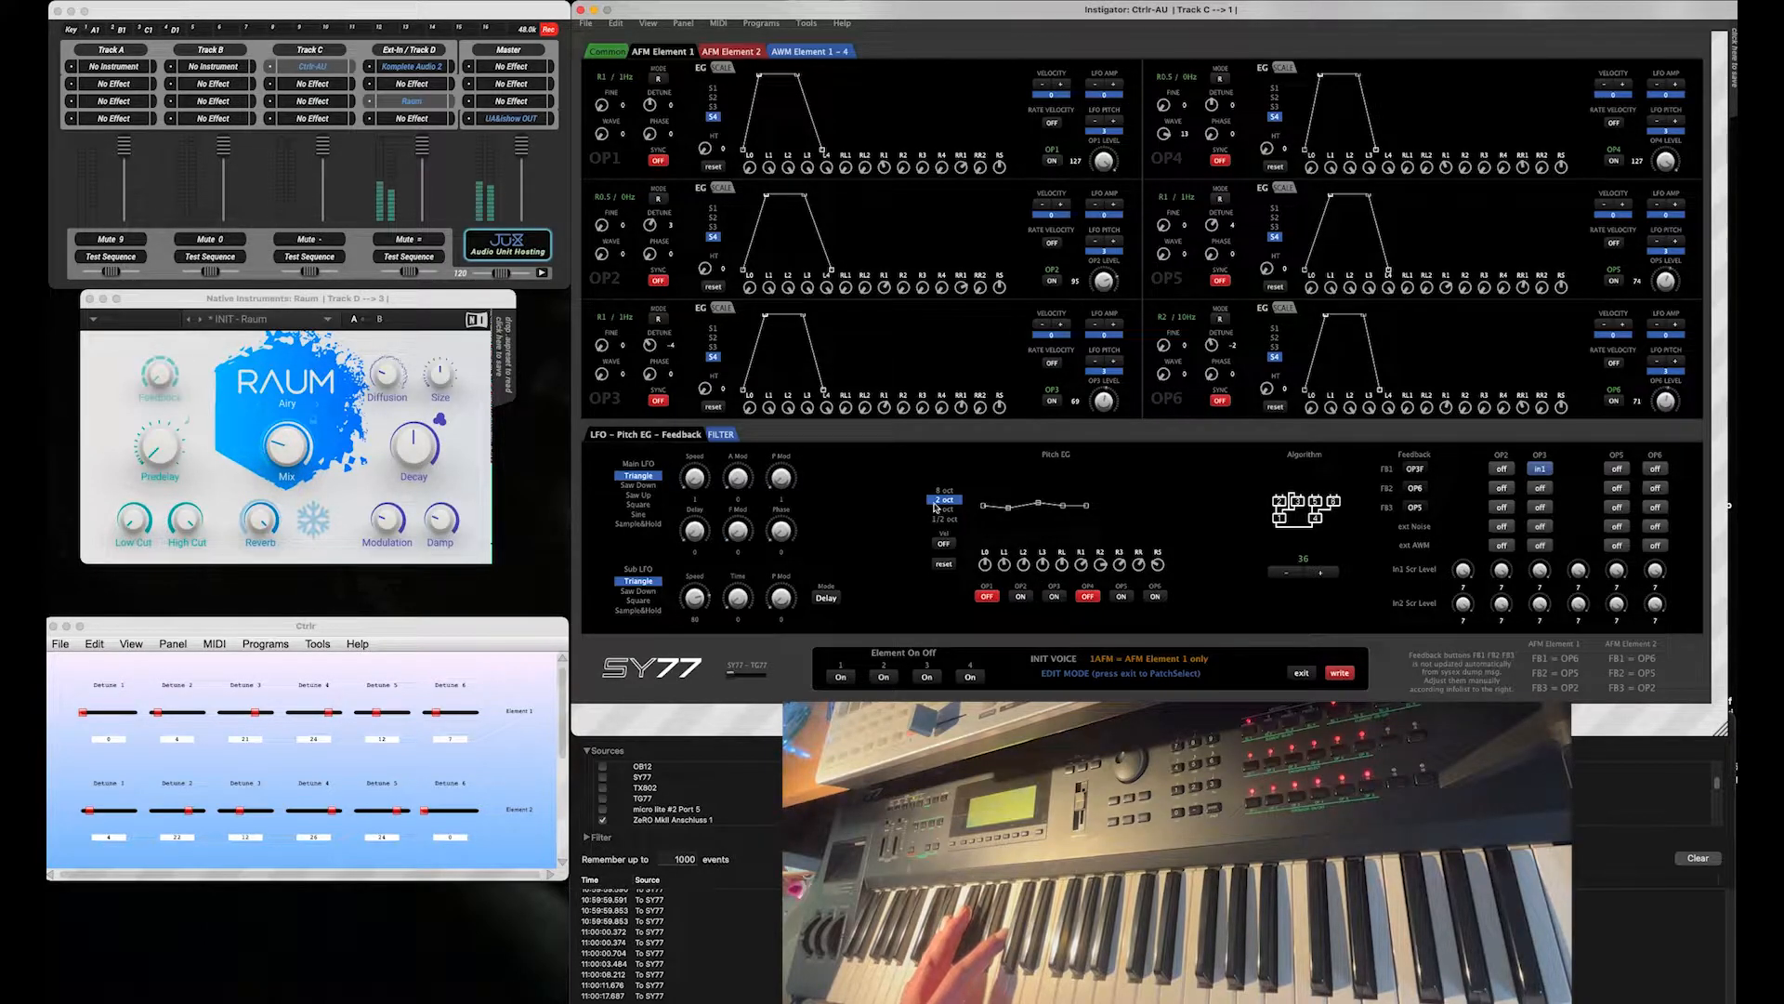
click(945, 521)
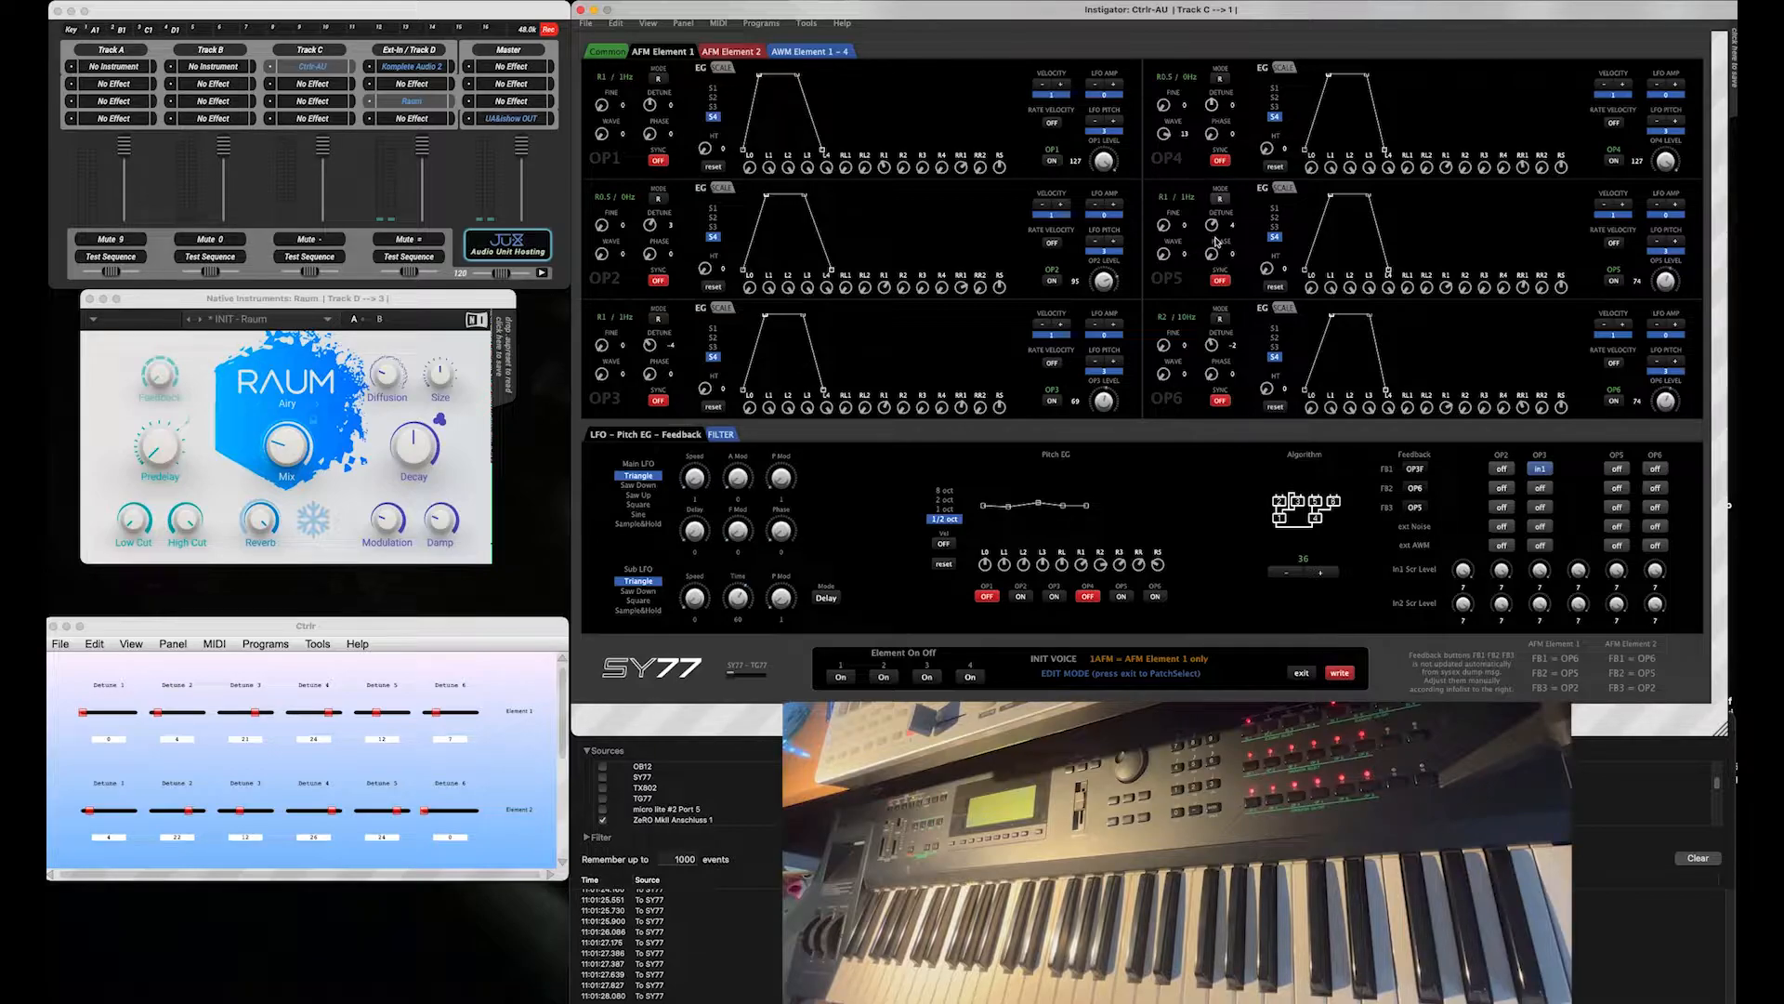
mouse_move(1195, 108)
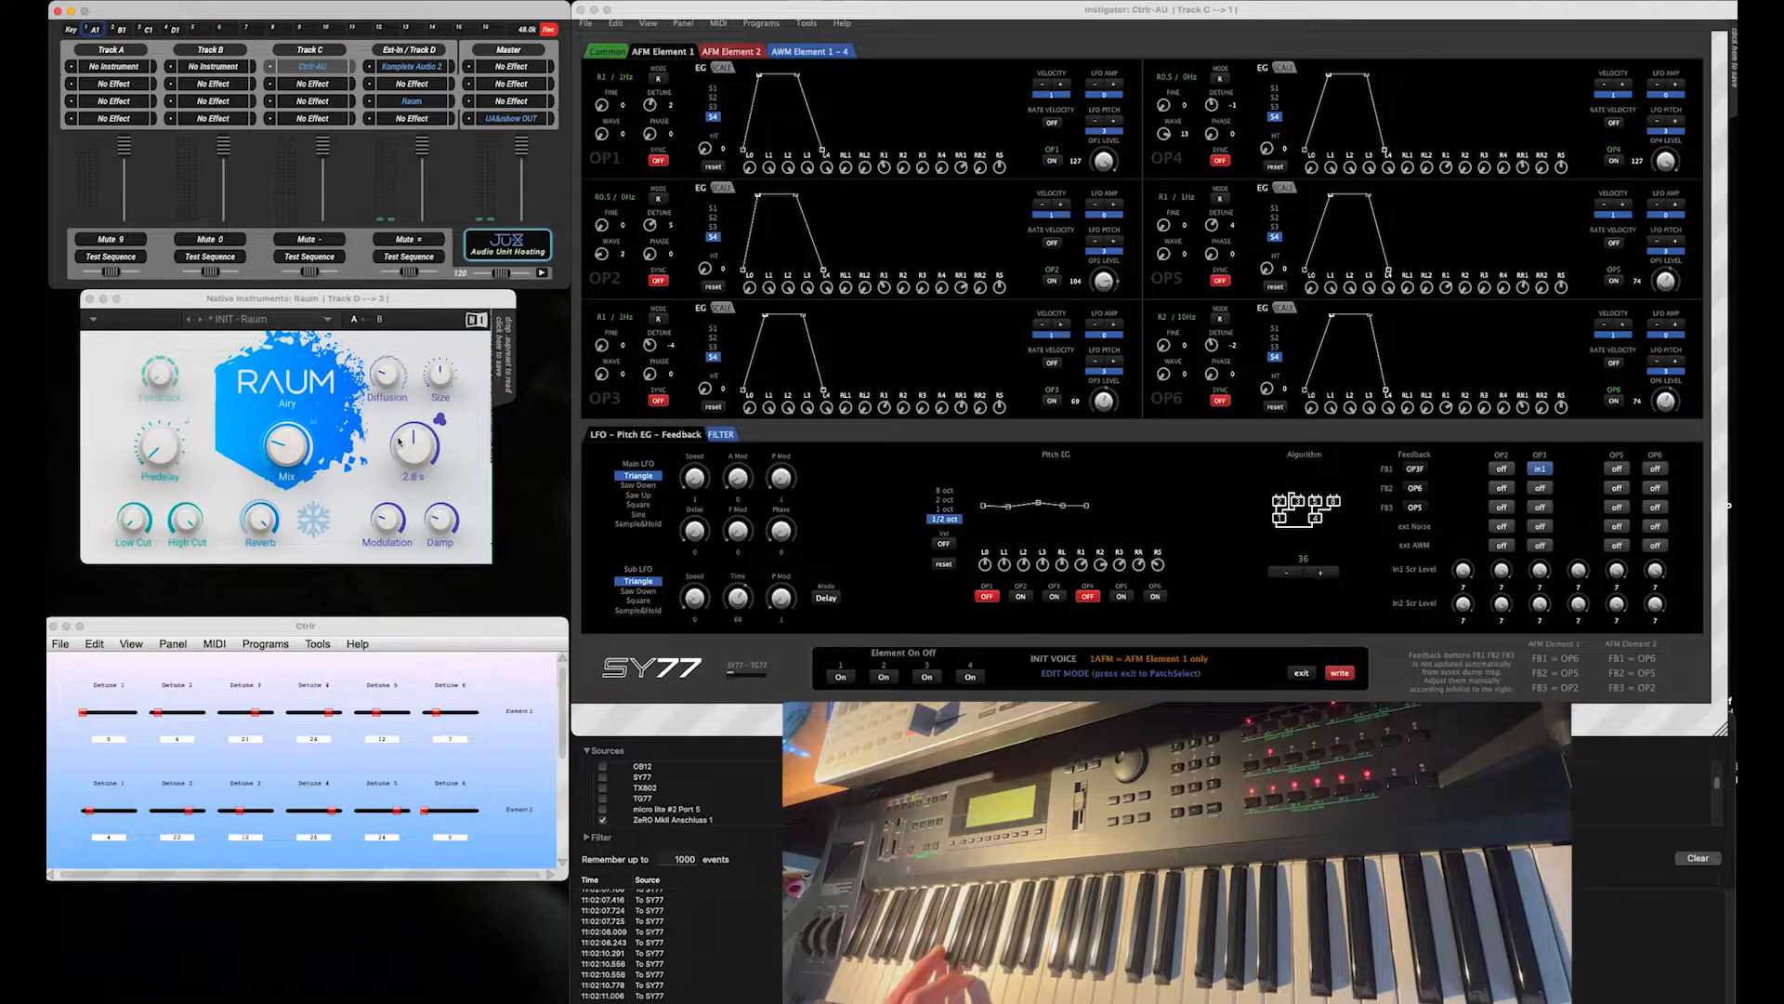
drag(286, 444, 279, 430)
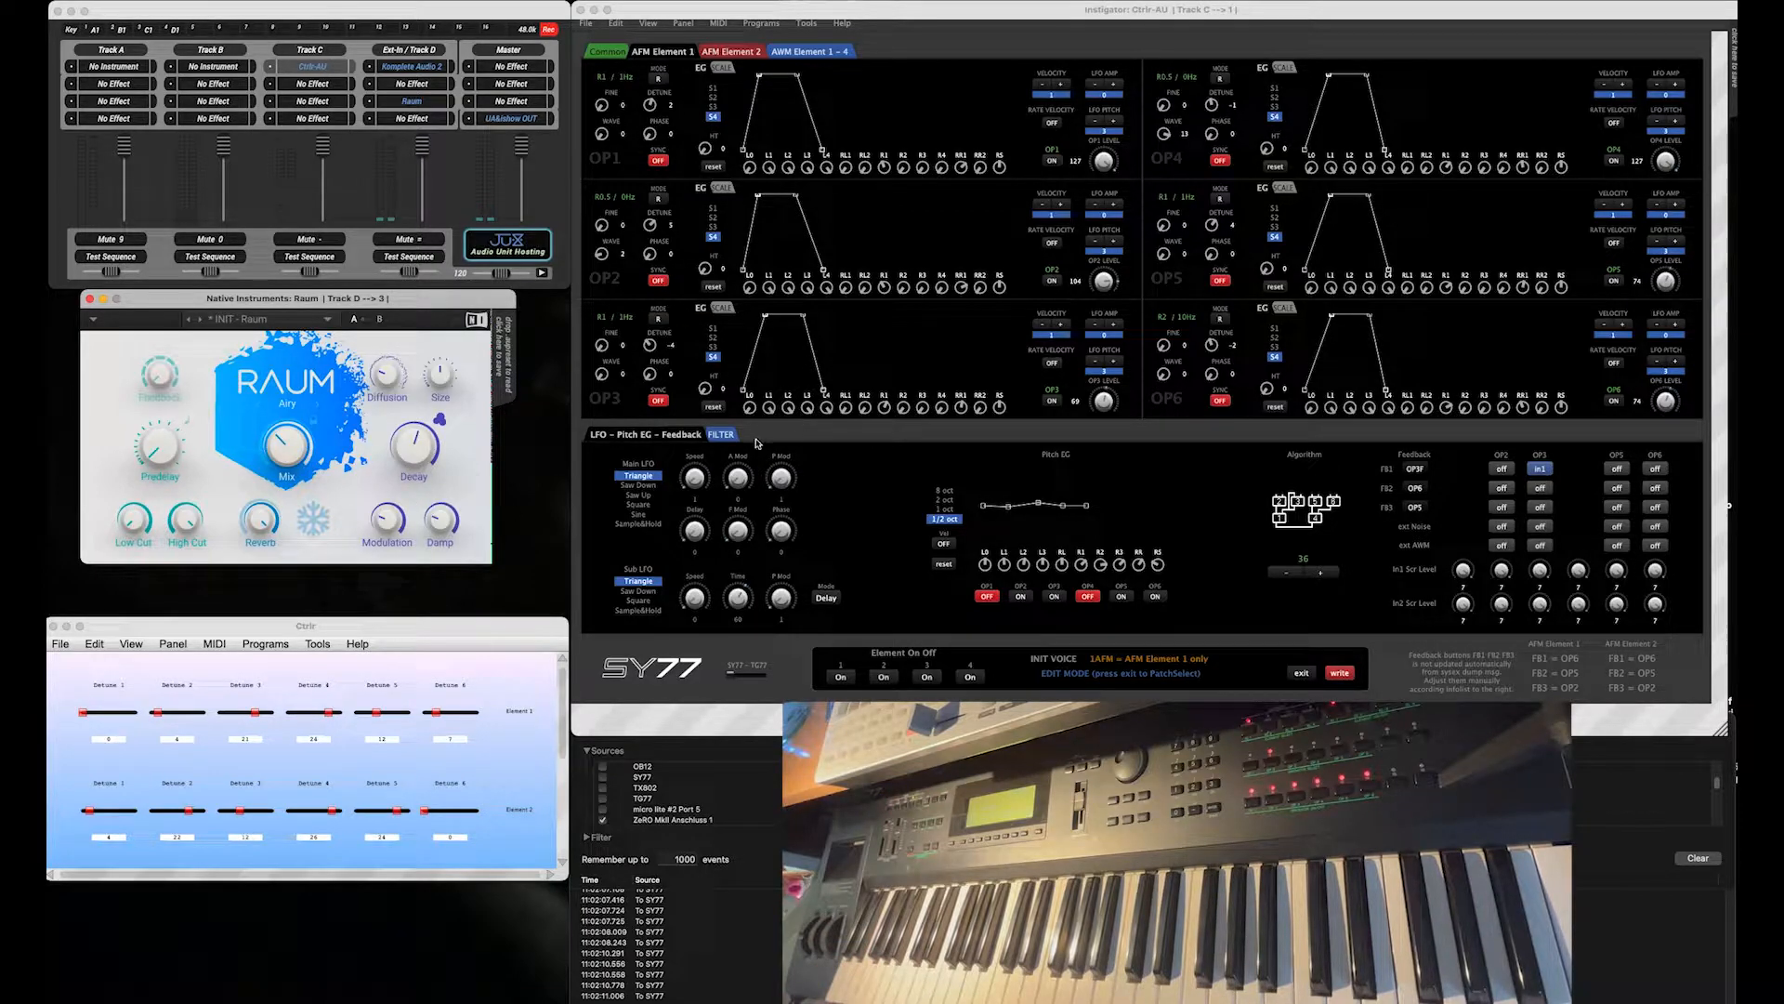
Step: Show the FILTER section of AFM element 1 with its envelope and both filters
click(721, 433)
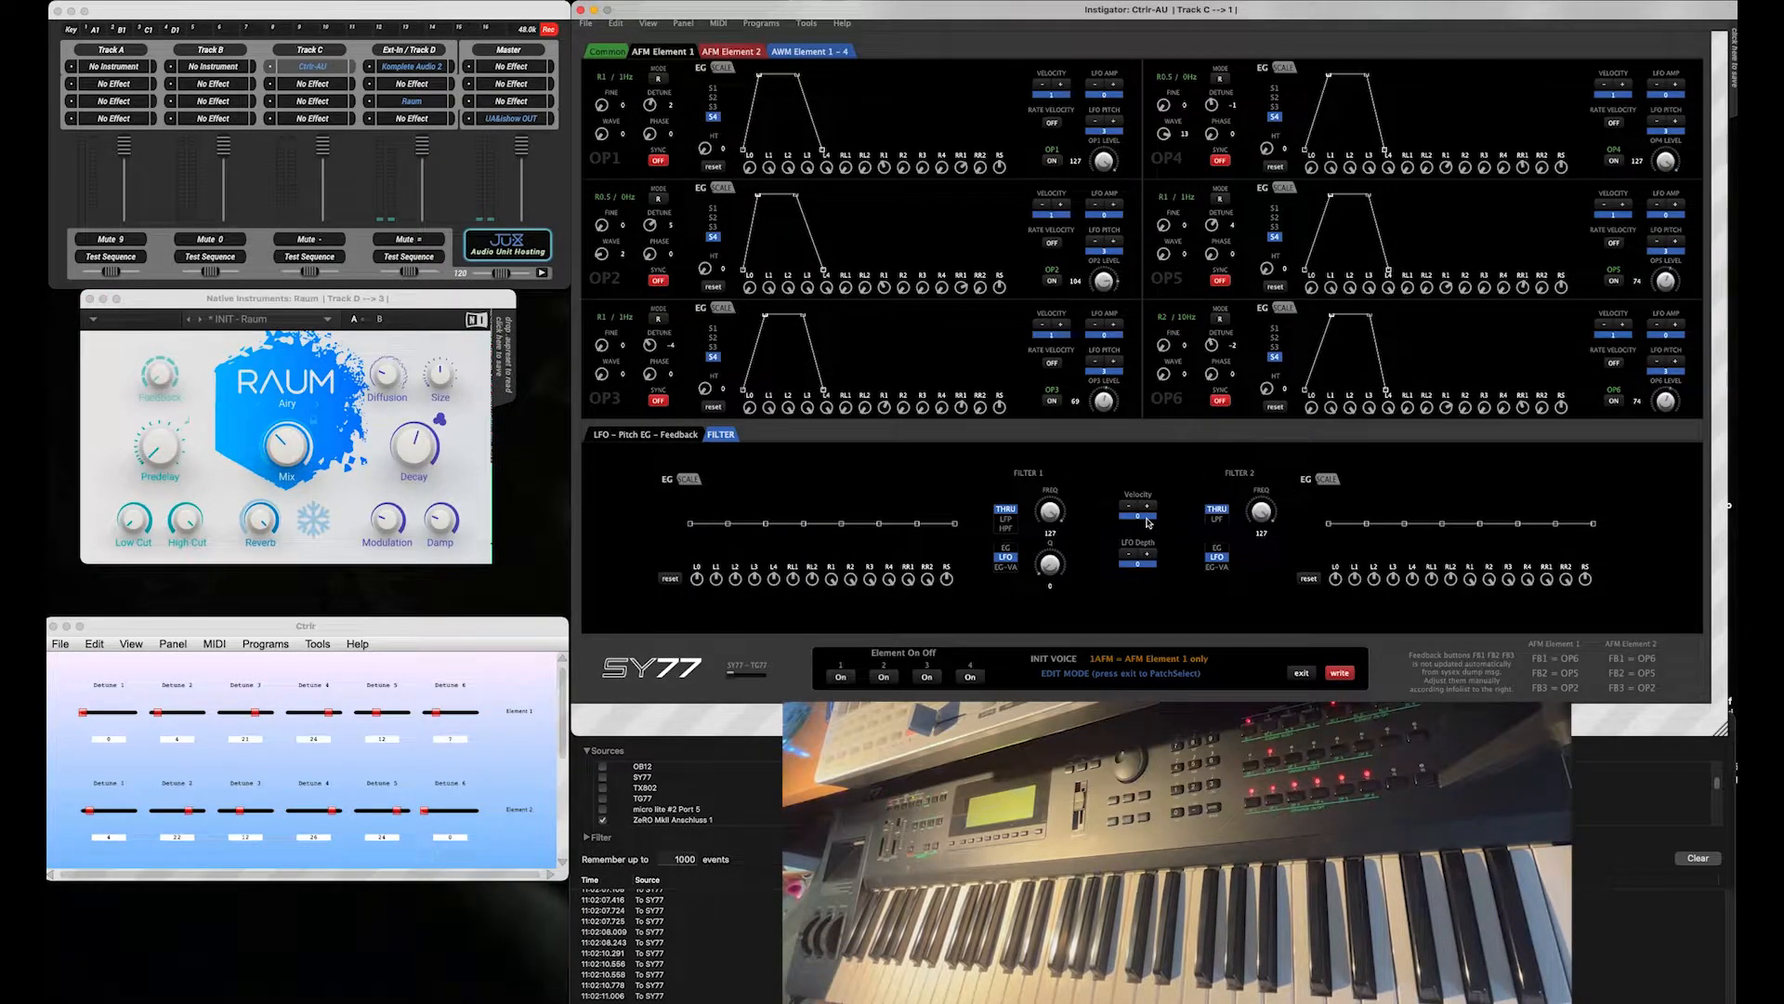
Step: Set Filter 1 to LPF
click(1216, 521)
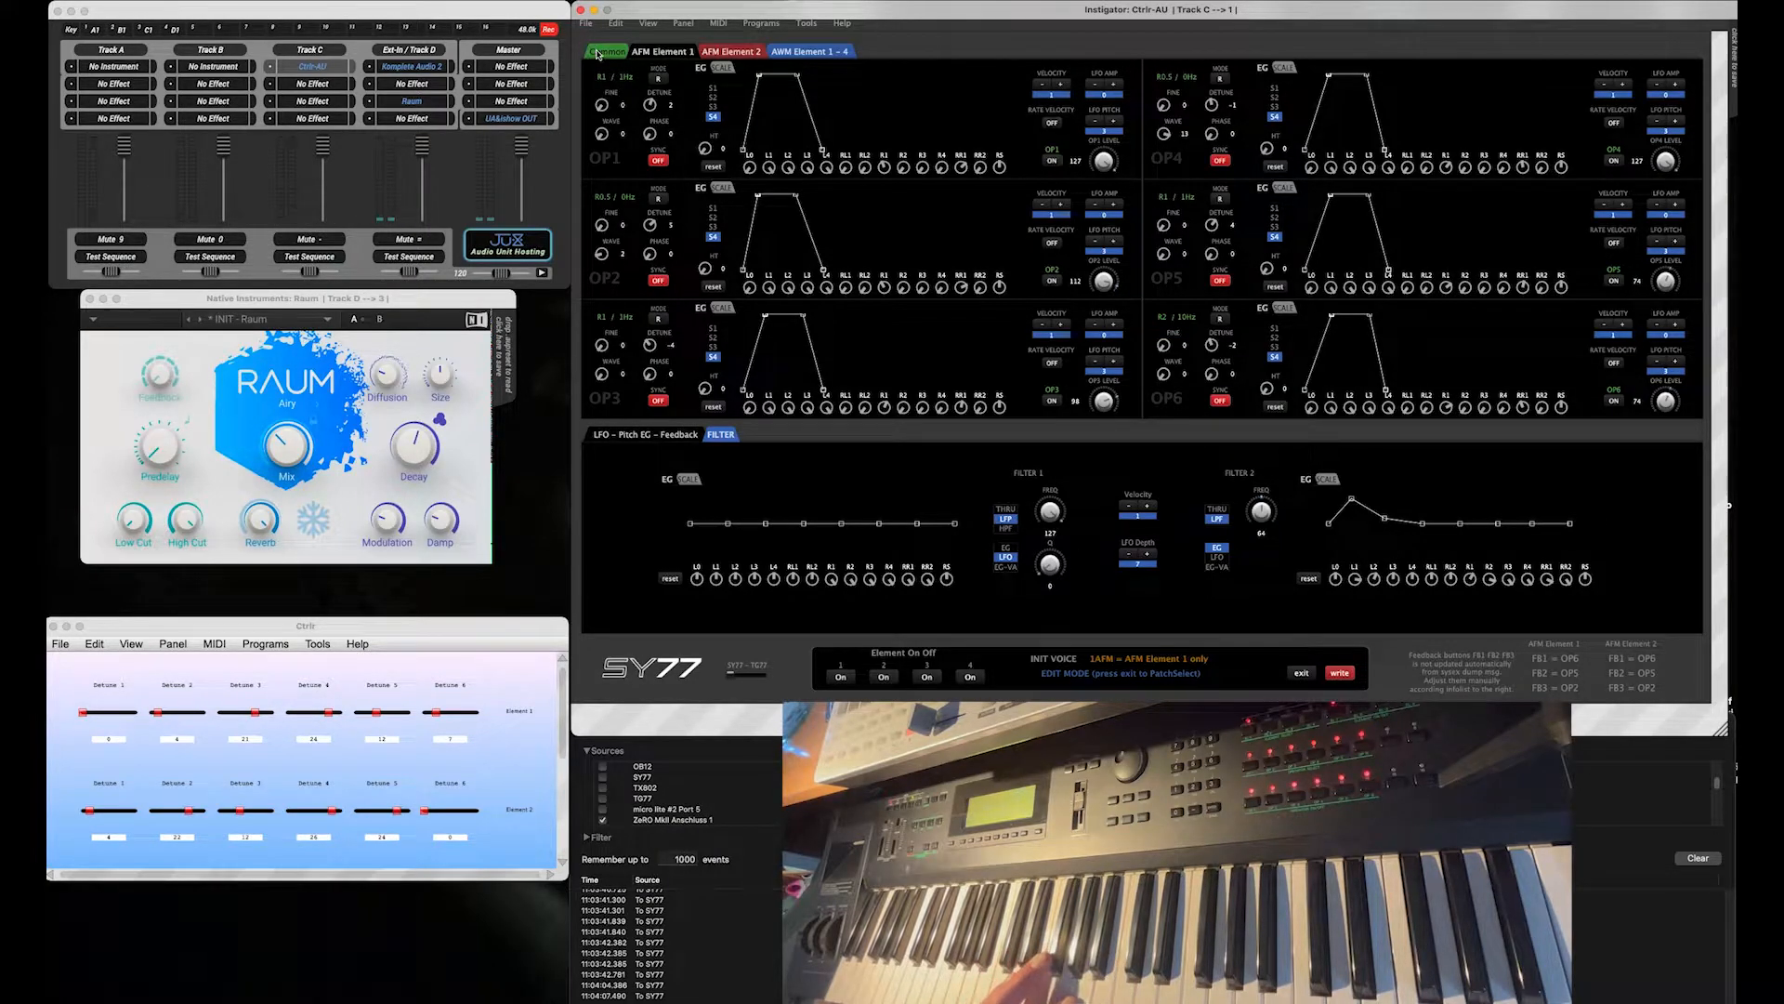
Step: Switch to the Common voice page with modulation and controller routing
click(606, 52)
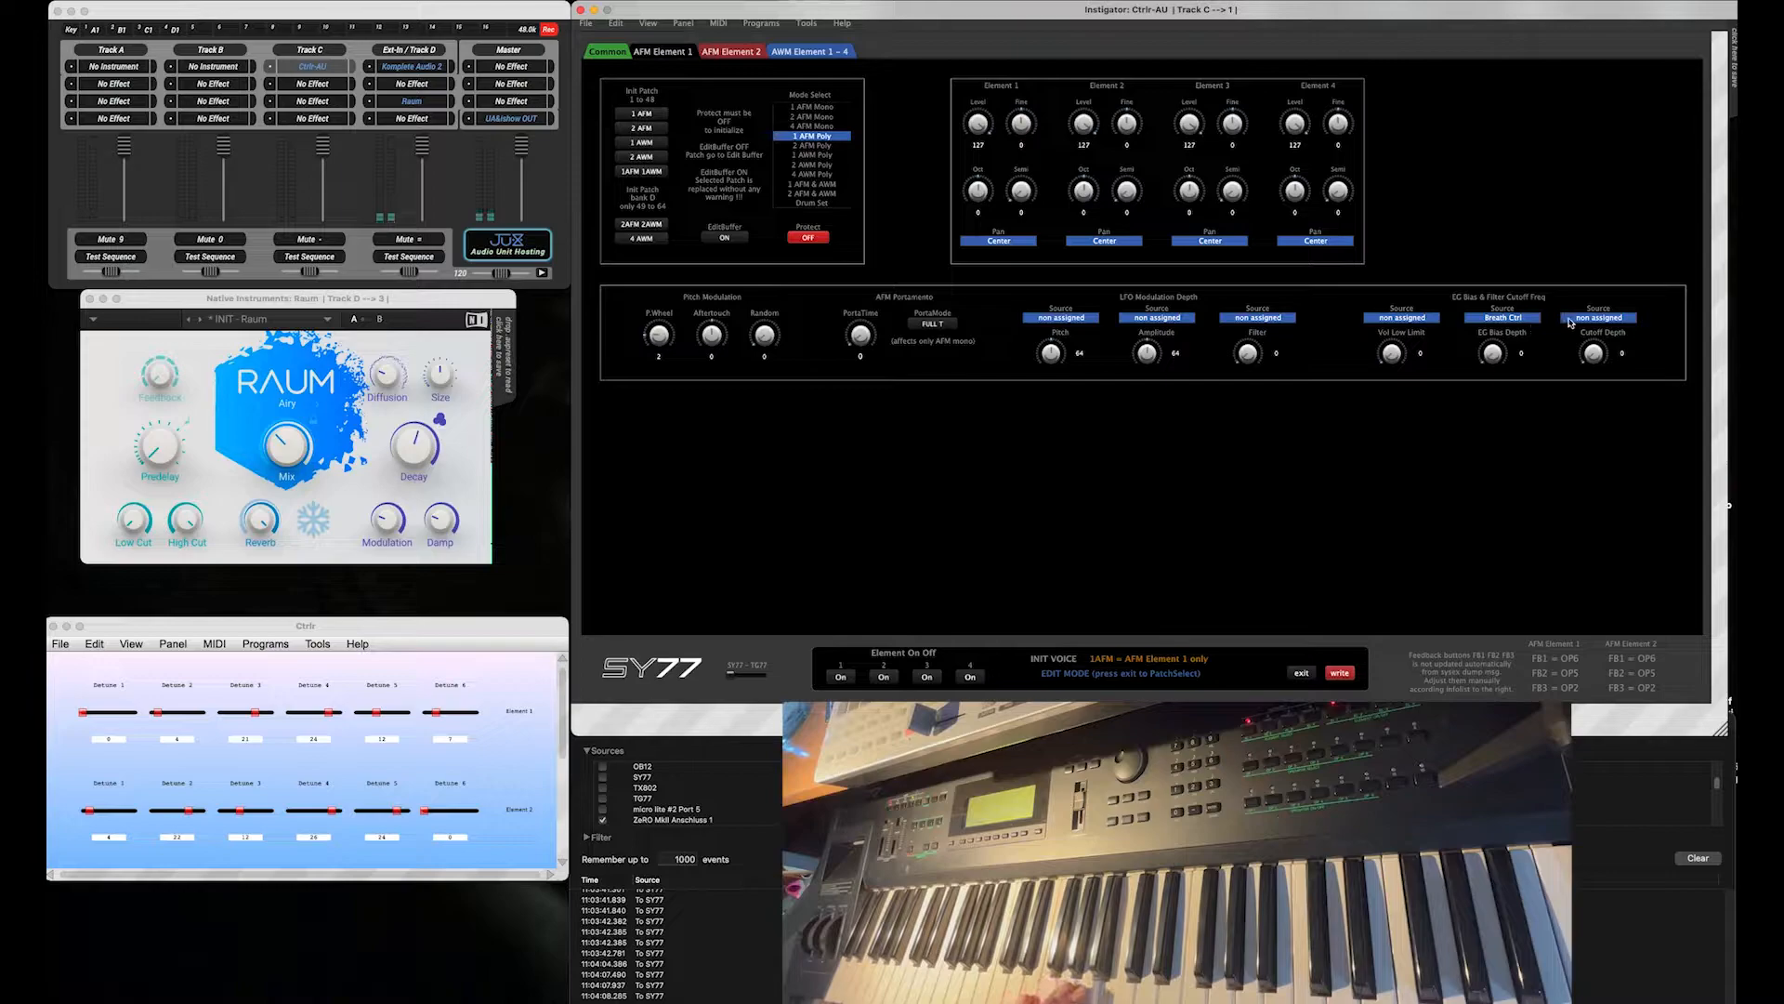
Step: Route filter cutoff to the Mod Wheel, checking element 1's settings along the way
click(1598, 318)
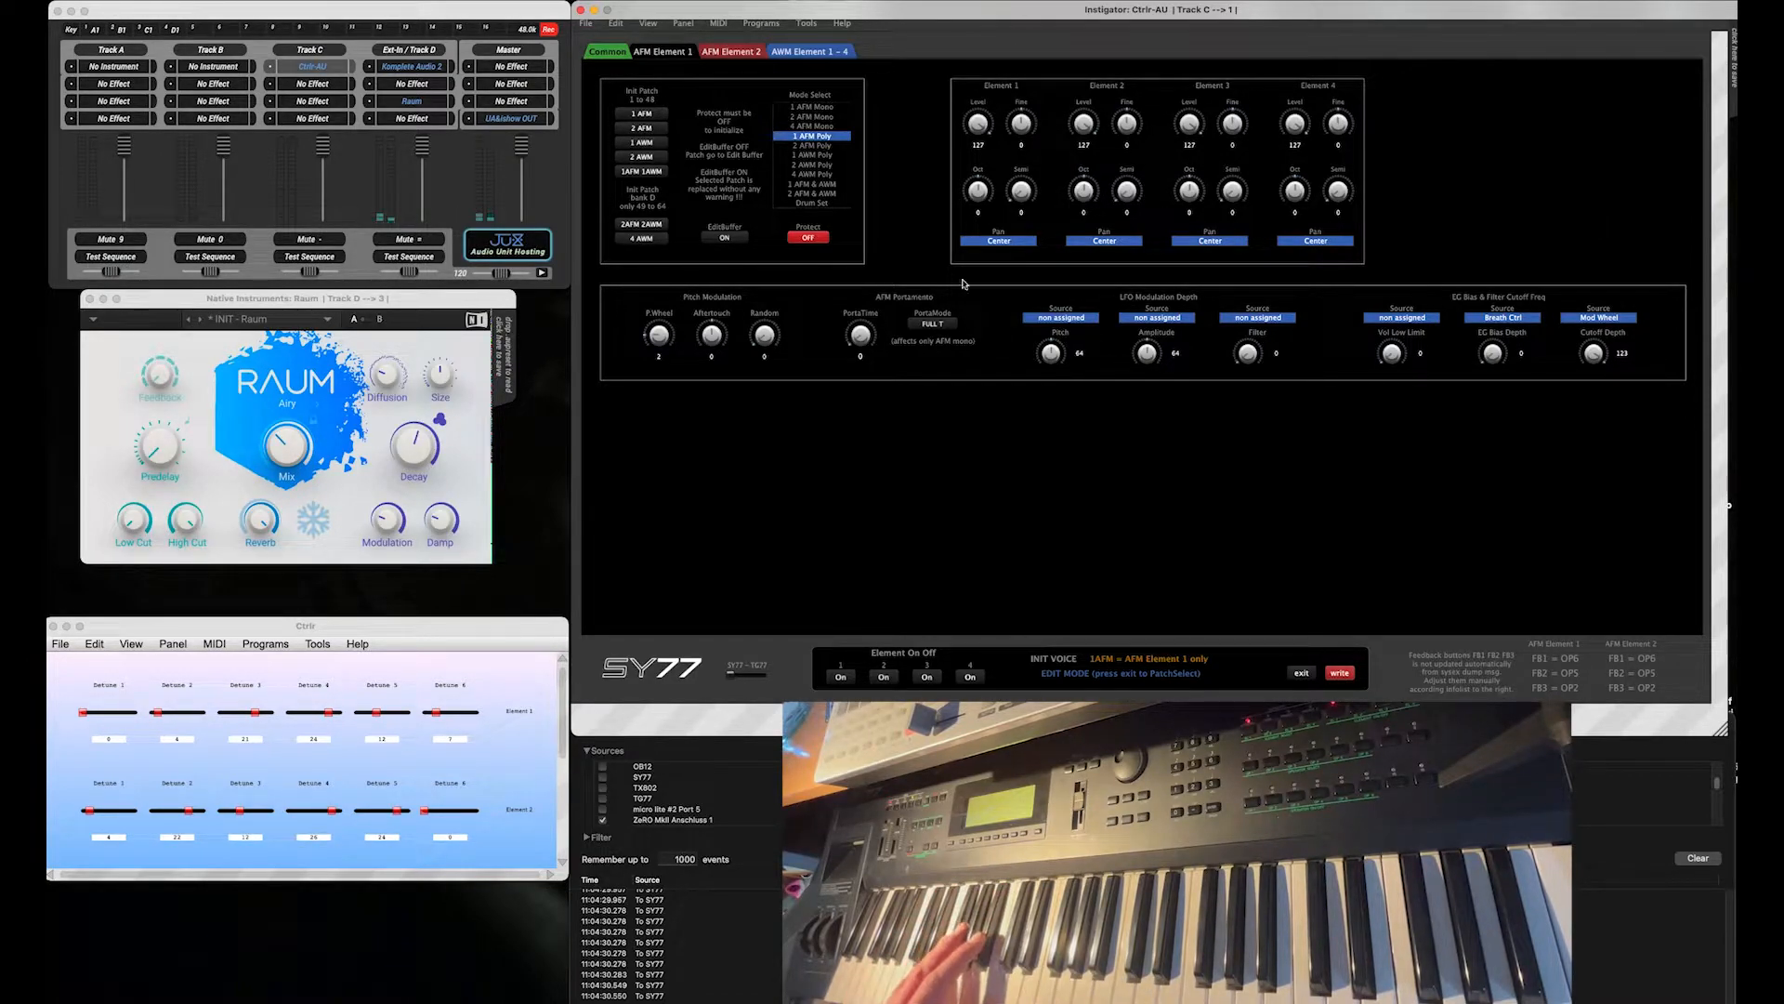
click(658, 52)
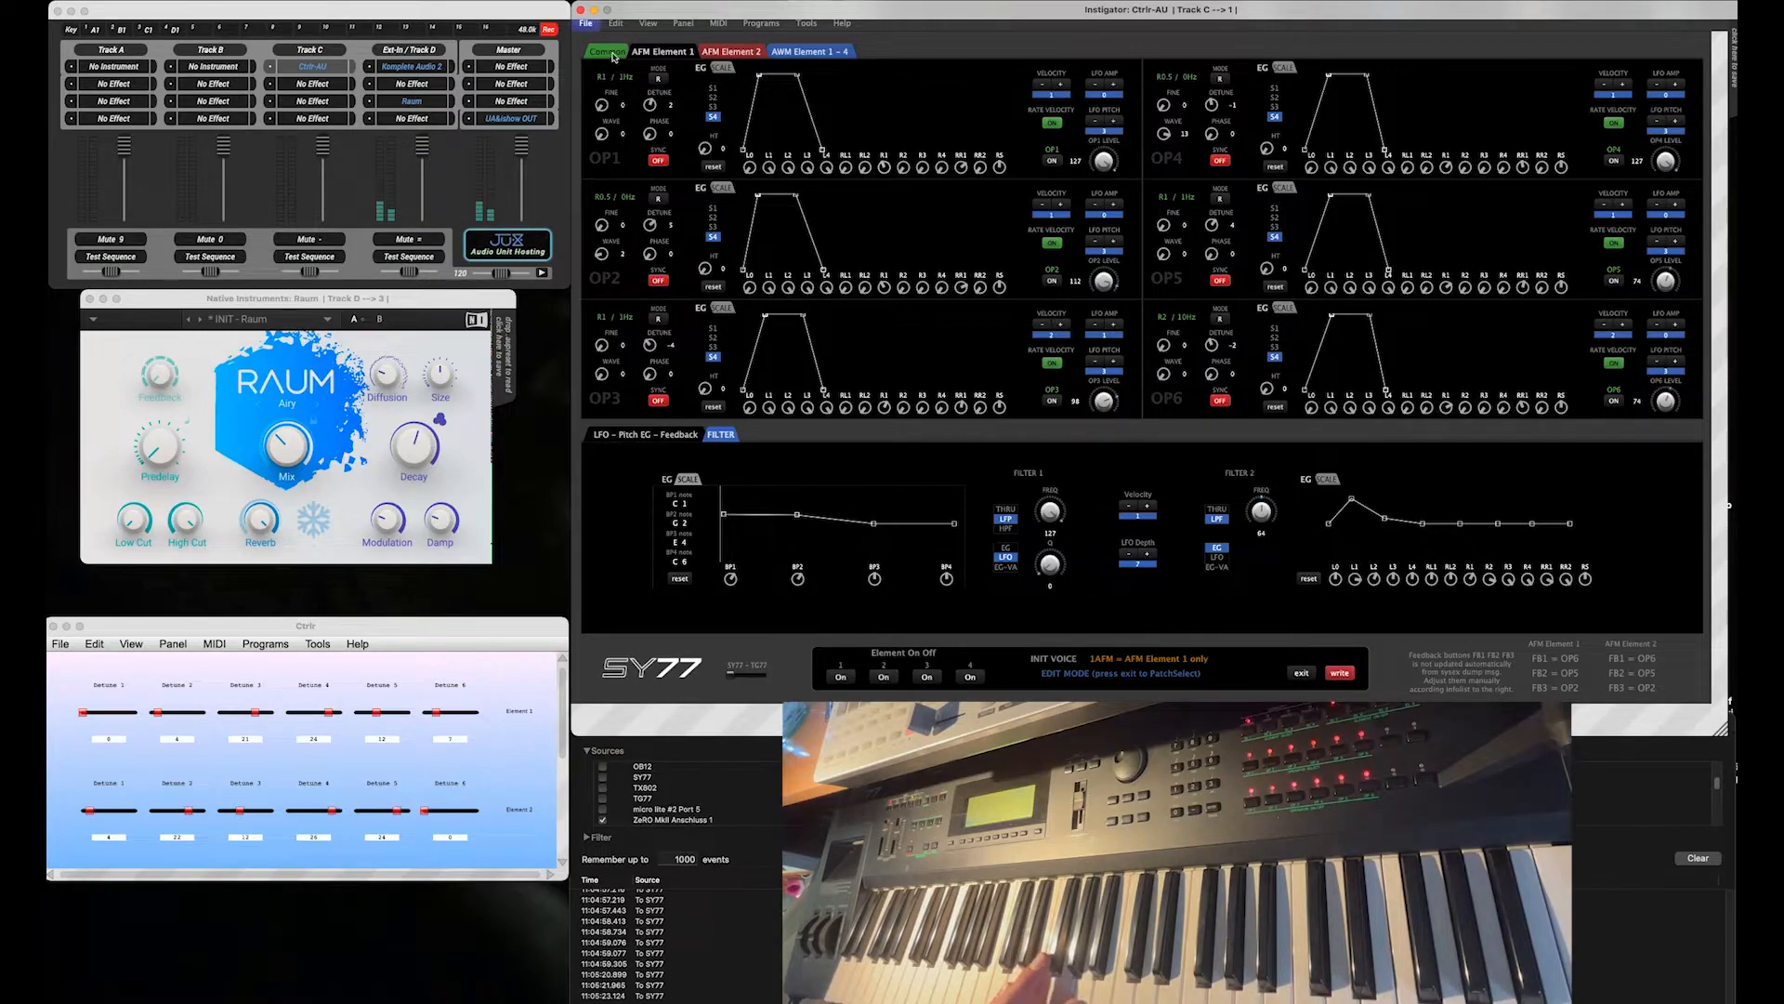
click(606, 52)
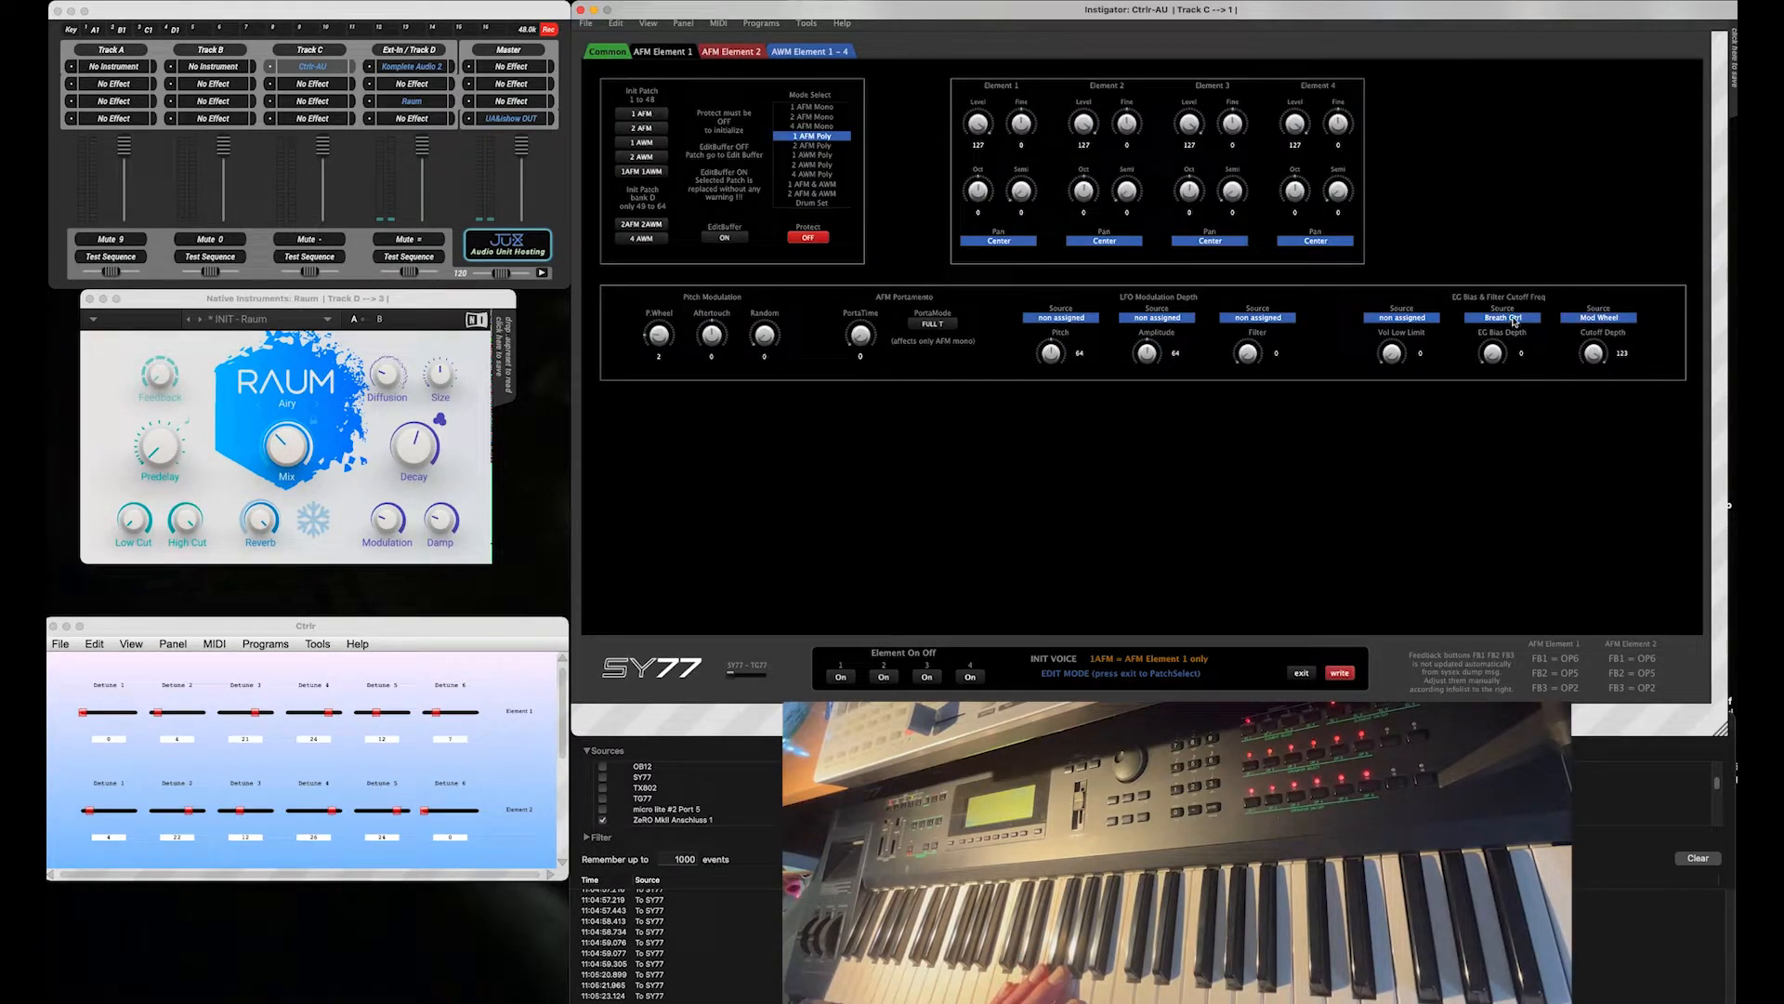
Step: Set the EG Bias Source to Foot Ctrl, then move on to AFM Element 1
click(1502, 318)
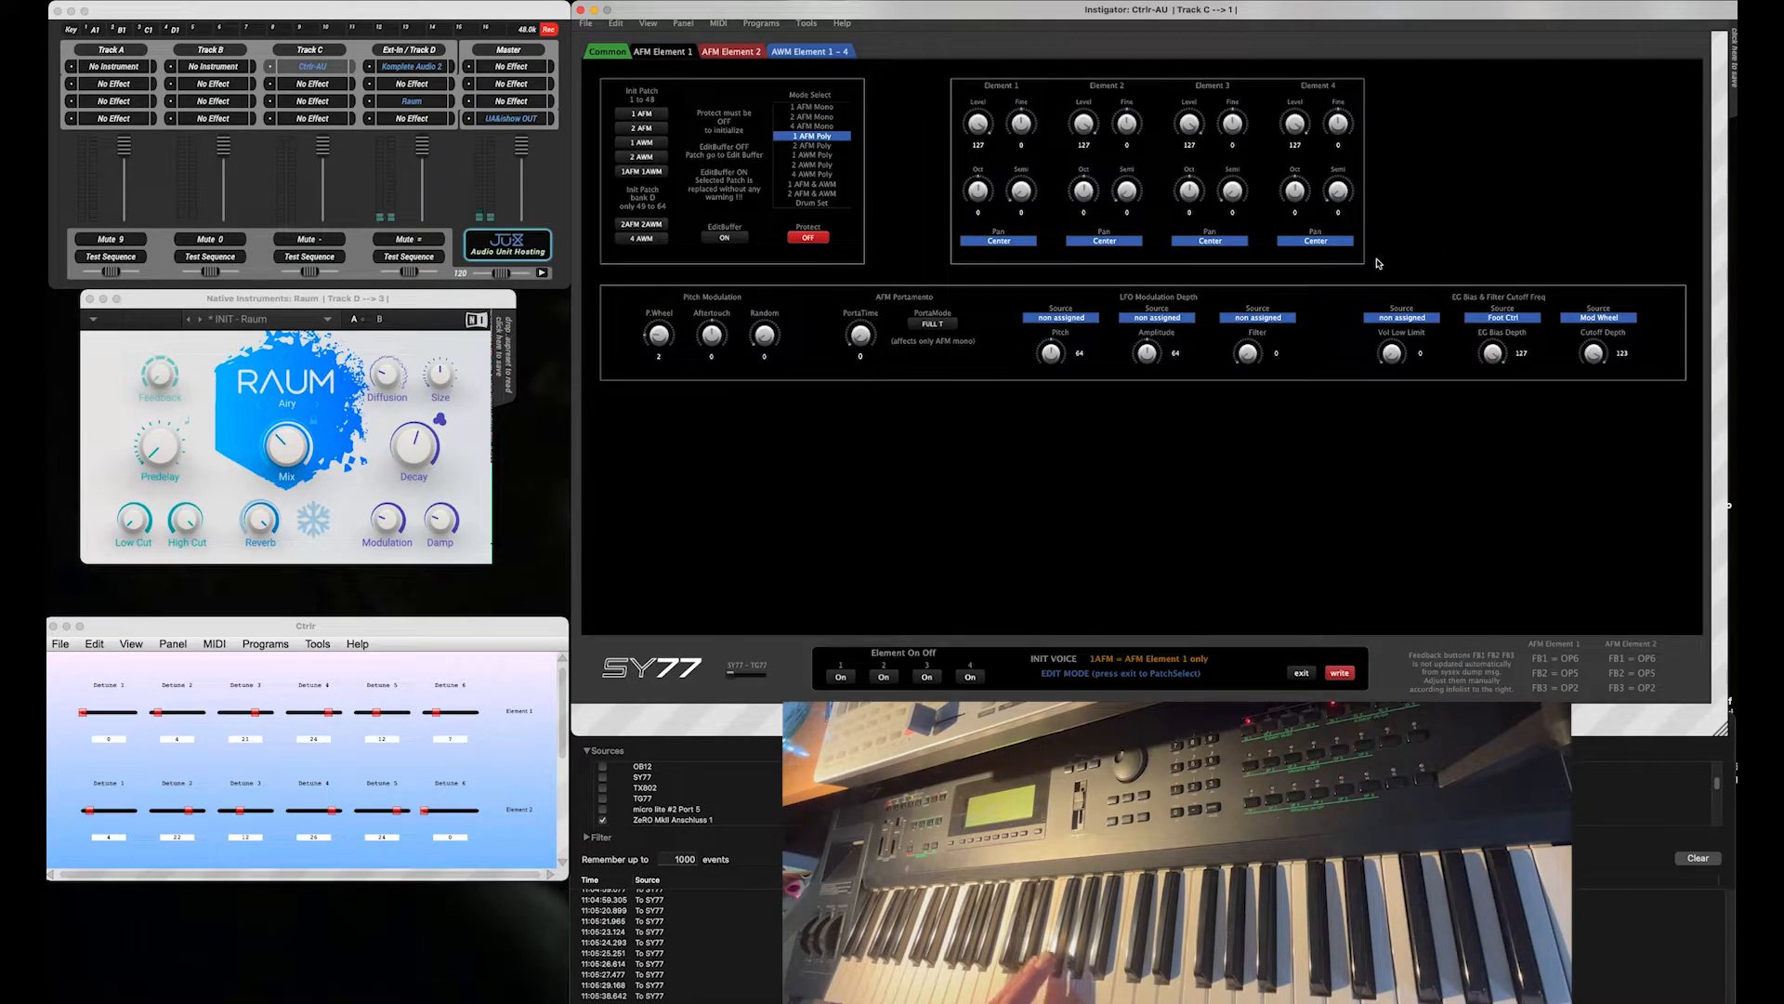
click(656, 52)
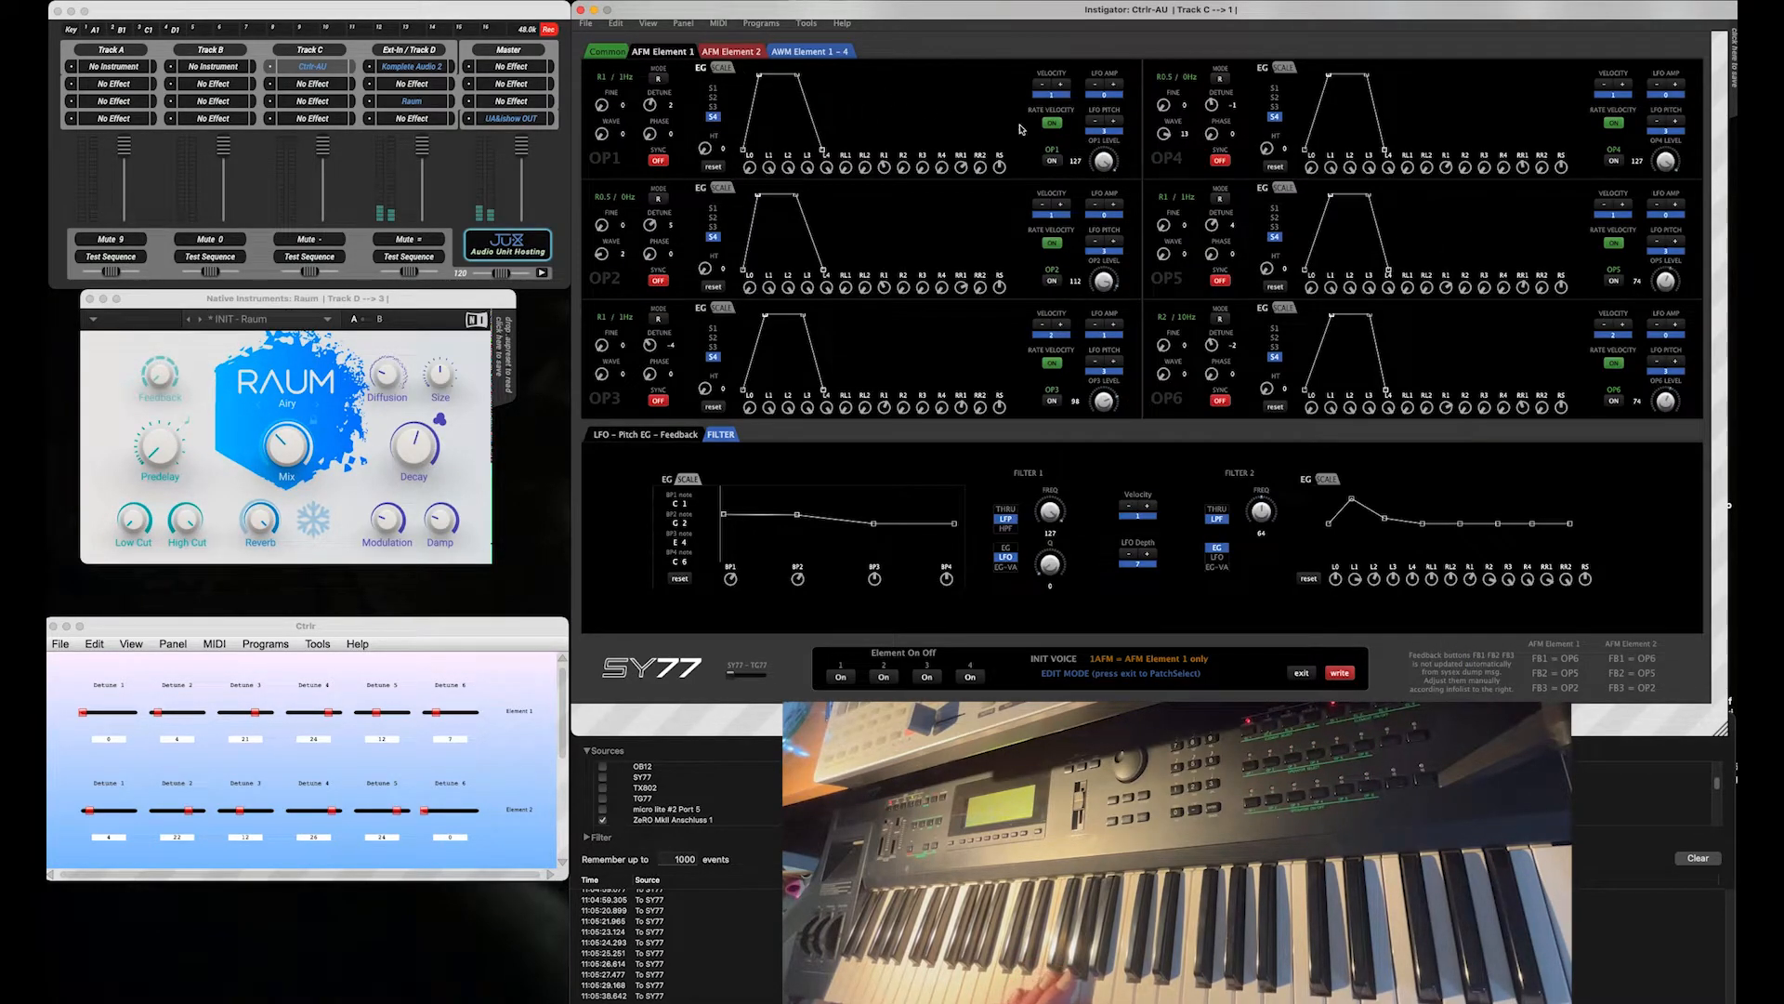